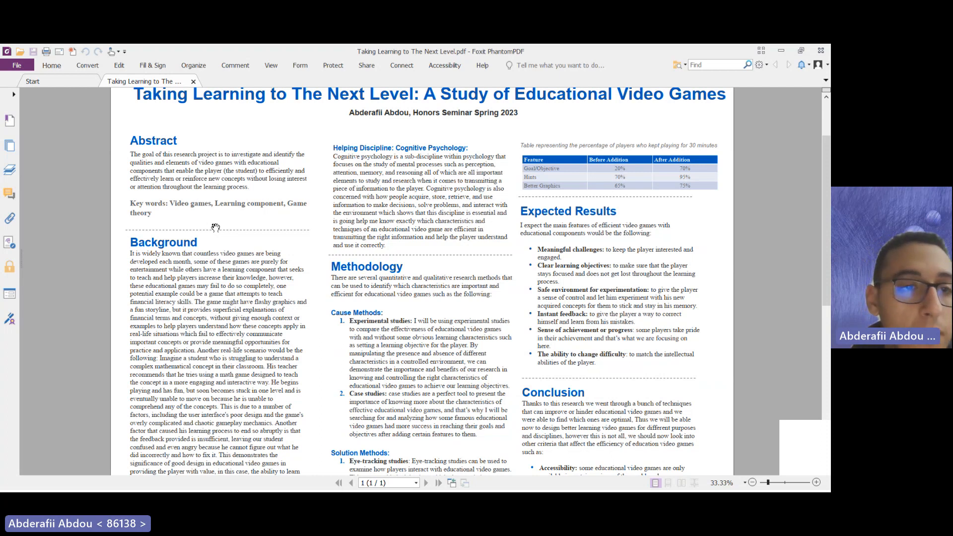
{"action": "scroll", "scroll_direction": "down", "scroll_amount": 3}
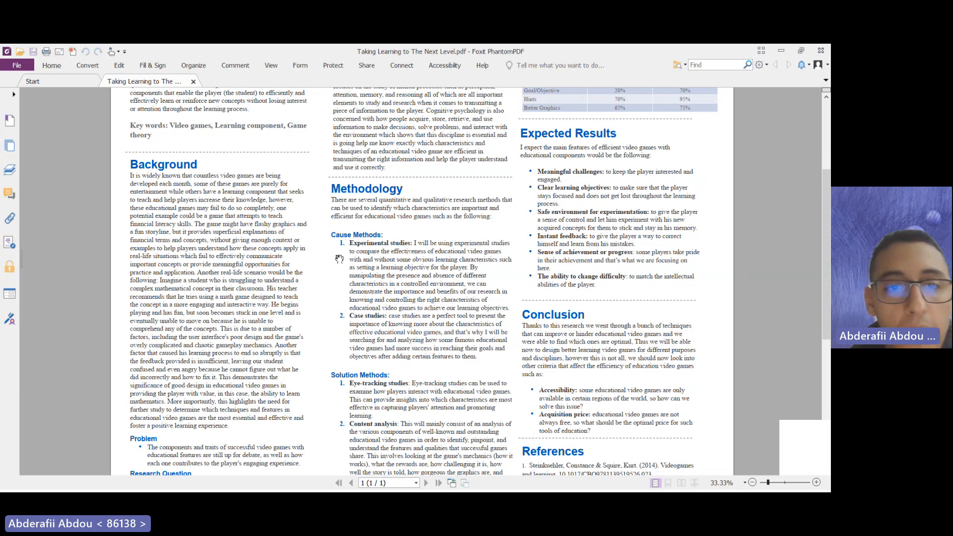
{"action": "mouse_move", "coordinate": [330, 255]}
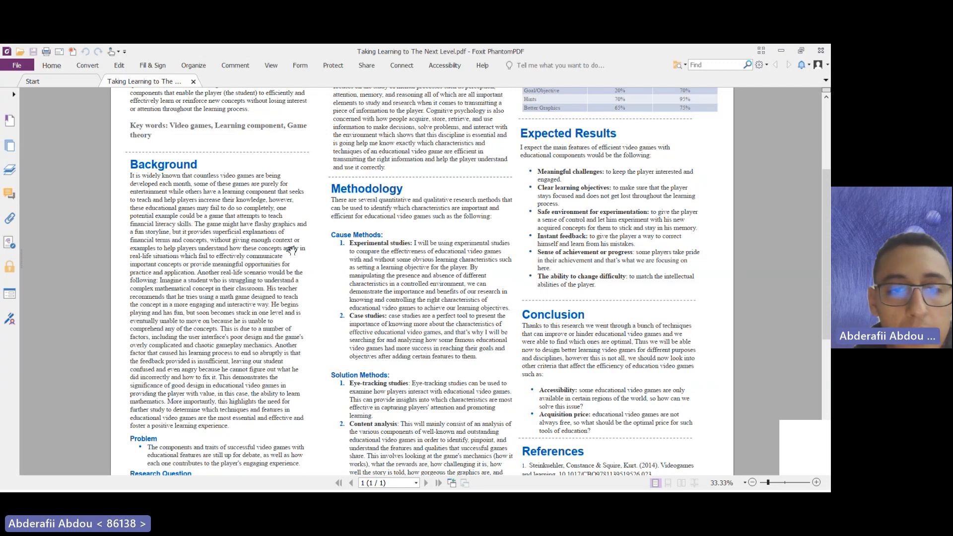
{"action": "mouse_move", "coordinate": [316, 252]}
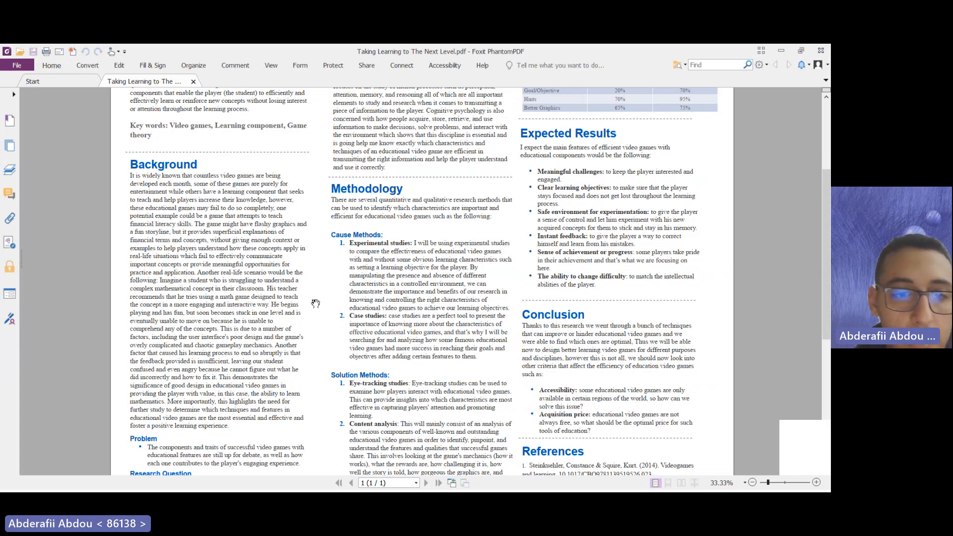
{"action": "mouse_move", "coordinate": [321, 292]}
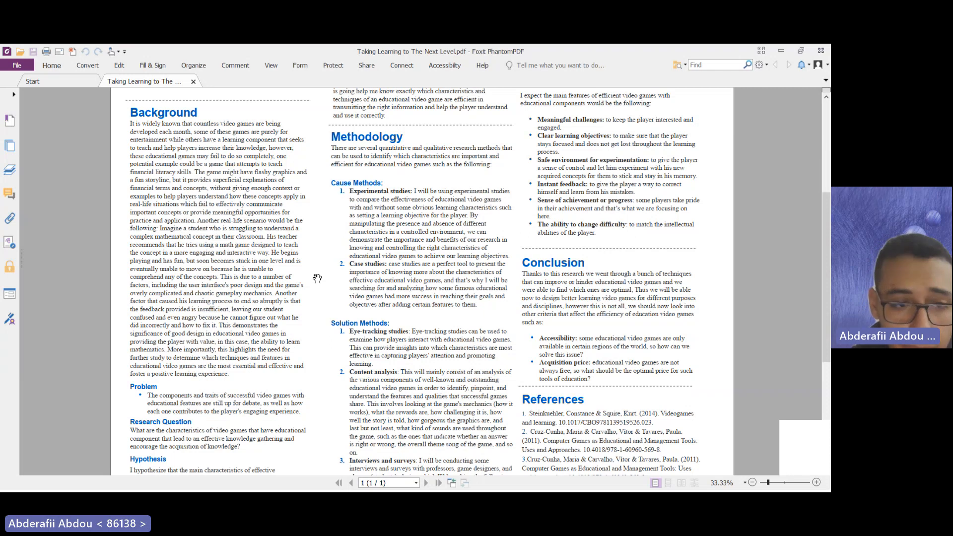
{"action": "scroll", "scroll_direction": "down", "scroll_amount": 3}
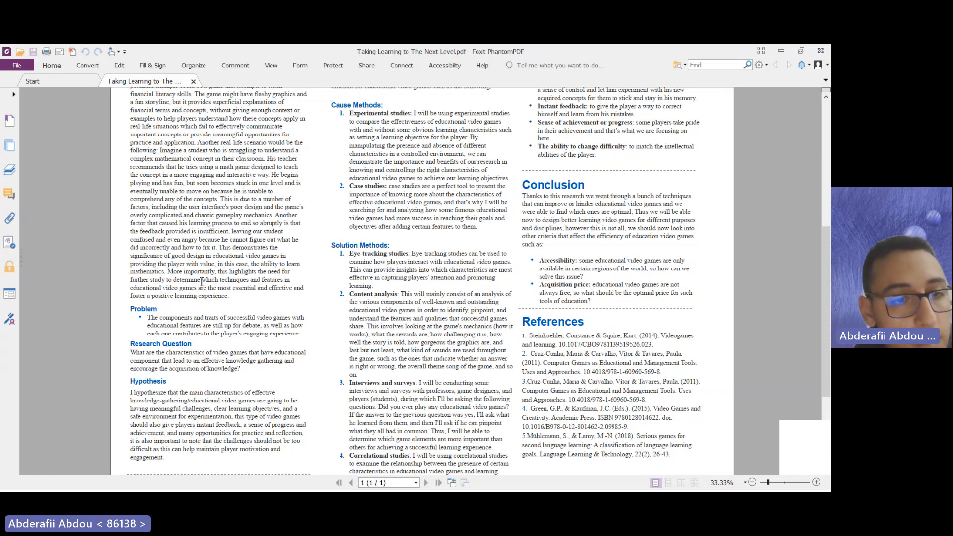
{"action": "mouse_move", "coordinate": [235, 298]}
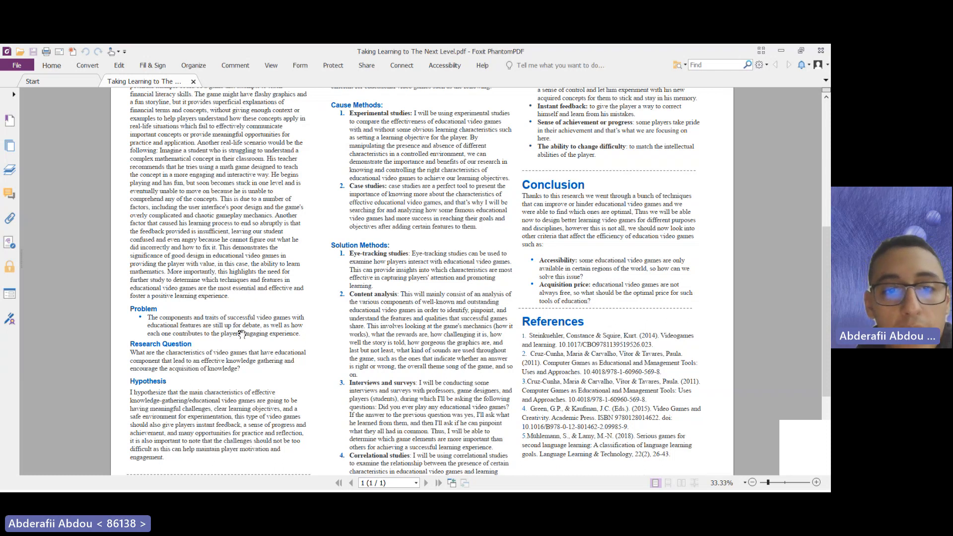
{"action": "scroll", "scroll_direction": "down", "scroll_amount": 3}
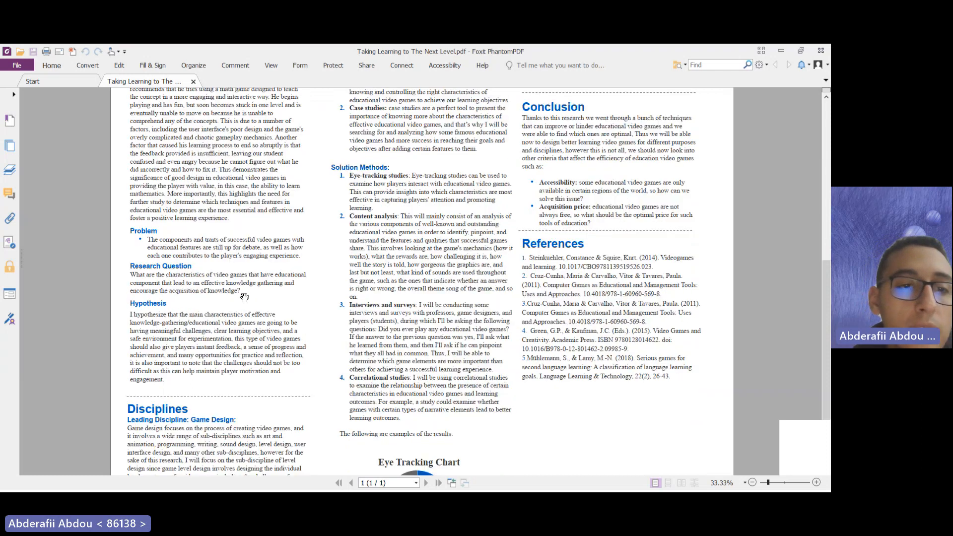
{"action": "mouse_move", "coordinate": [231, 270]}
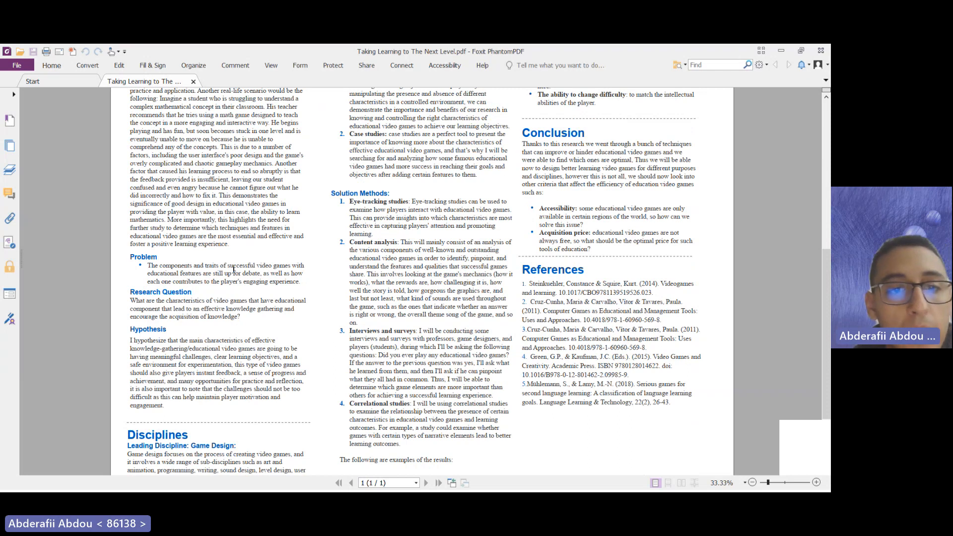
{"action": "mouse_move", "coordinate": [200, 303]}
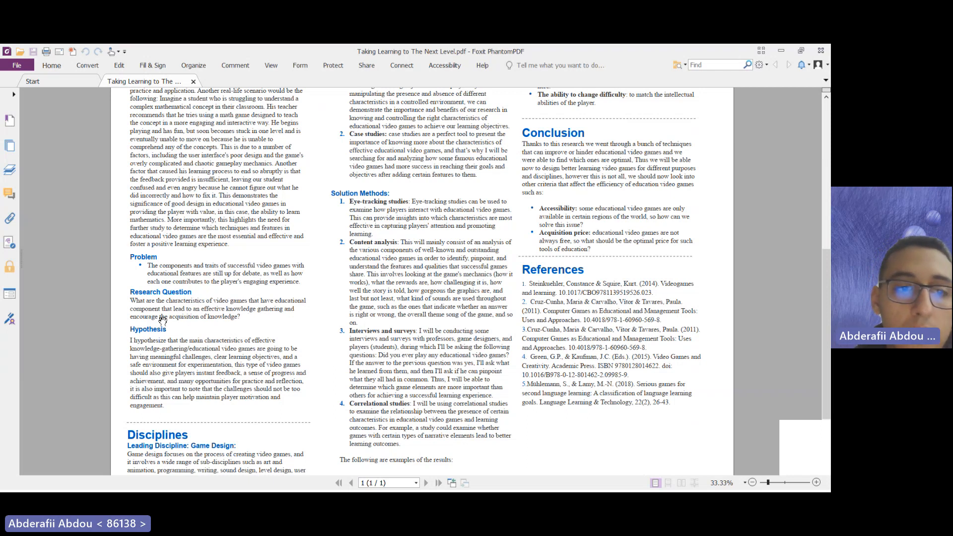
{"action": "mouse_move", "coordinate": [205, 317]}
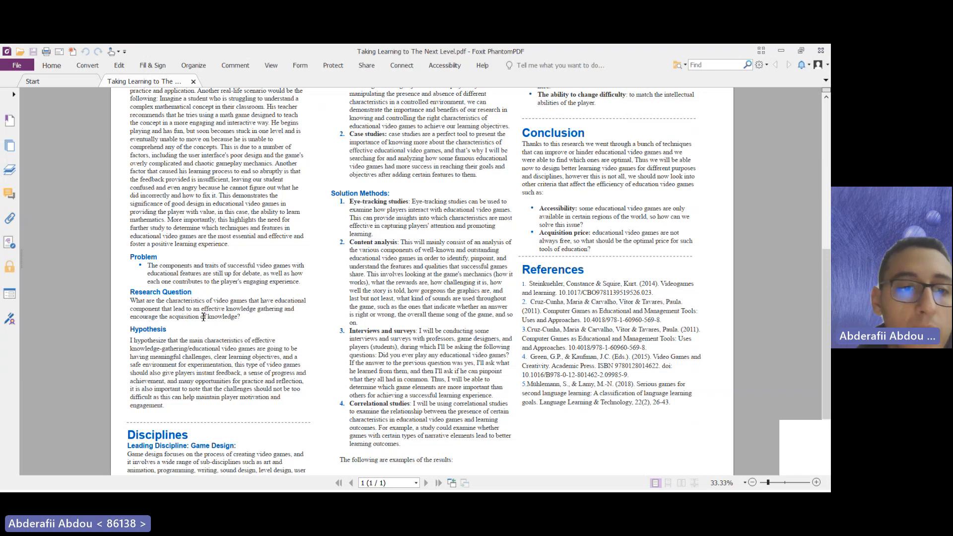
{"action": "scroll", "scroll_direction": "down", "scroll_amount": 3}
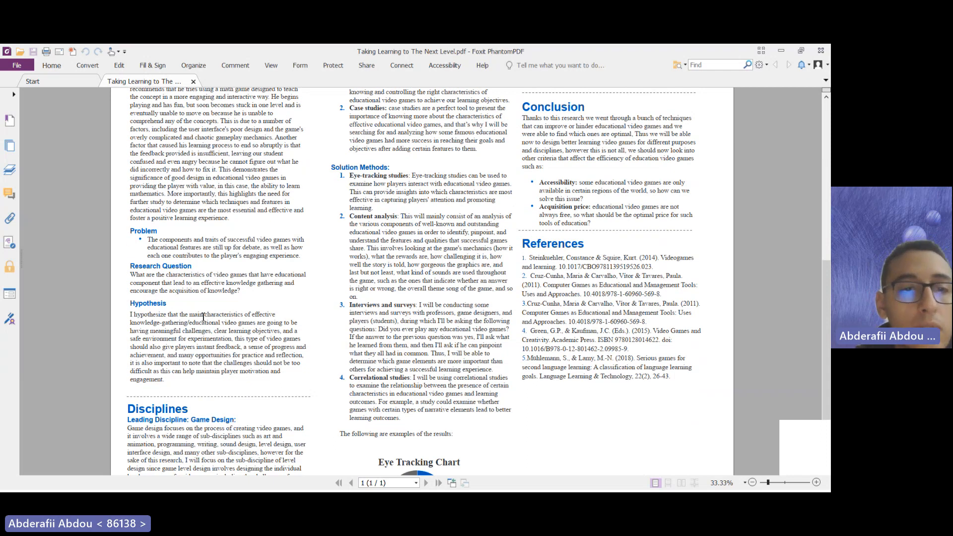
{"action": "scroll", "scroll_direction": "down", "scroll_amount": 3}
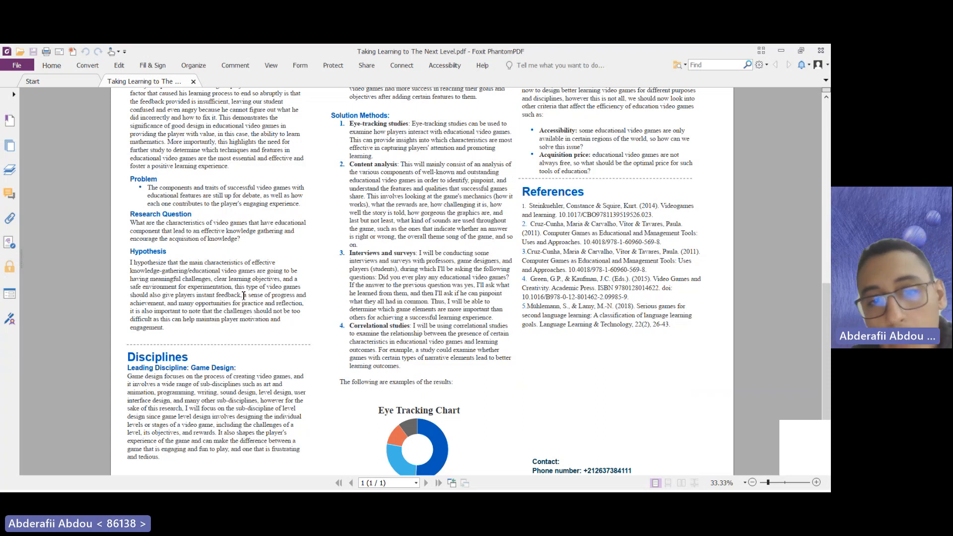
{"action": "scroll", "scroll_direction": "down", "scroll_amount": 3}
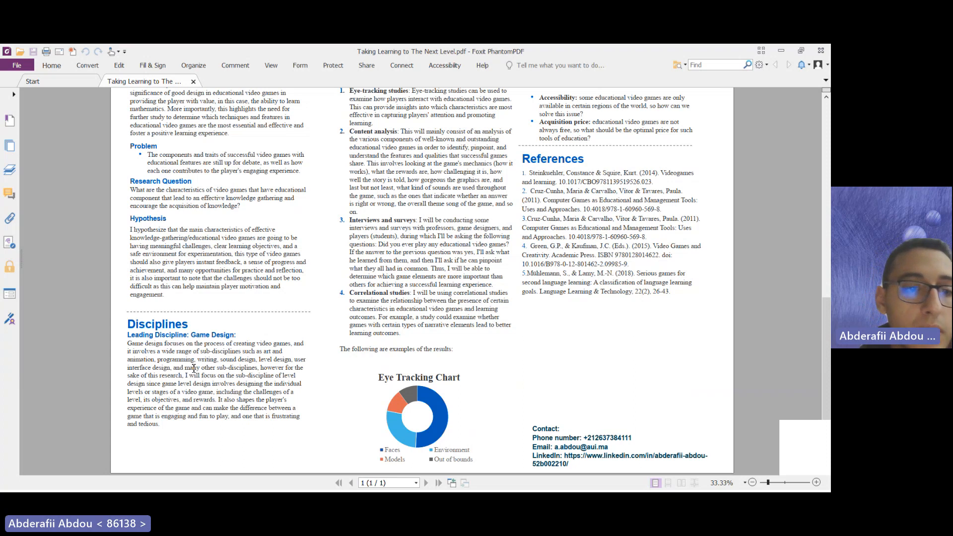
{"action": "mouse_move", "coordinate": [298, 341]}
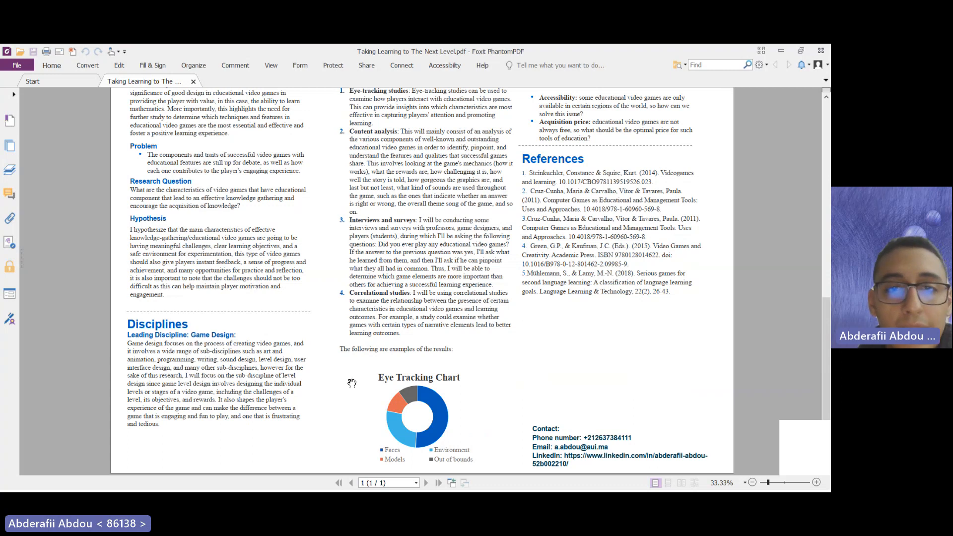
{"action": "scroll", "scroll_direction": "up", "scroll_amount": 3}
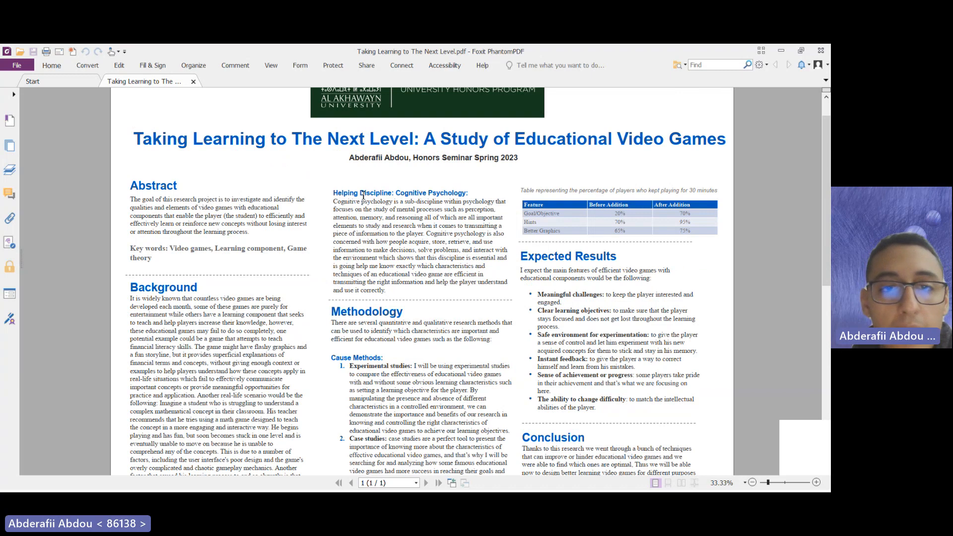
{"action": "mouse_move", "coordinate": [445, 193]}
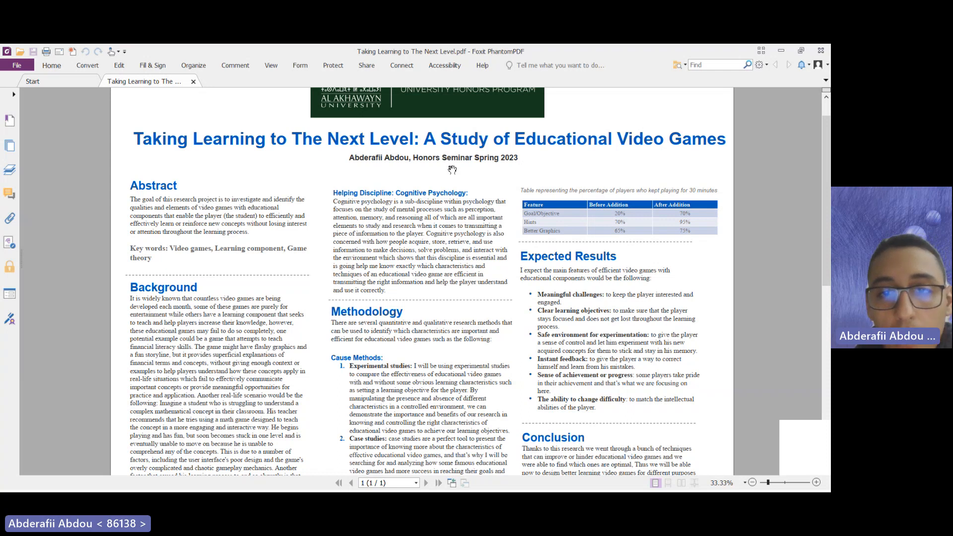
{"action": "mouse_move", "coordinate": [469, 177]}
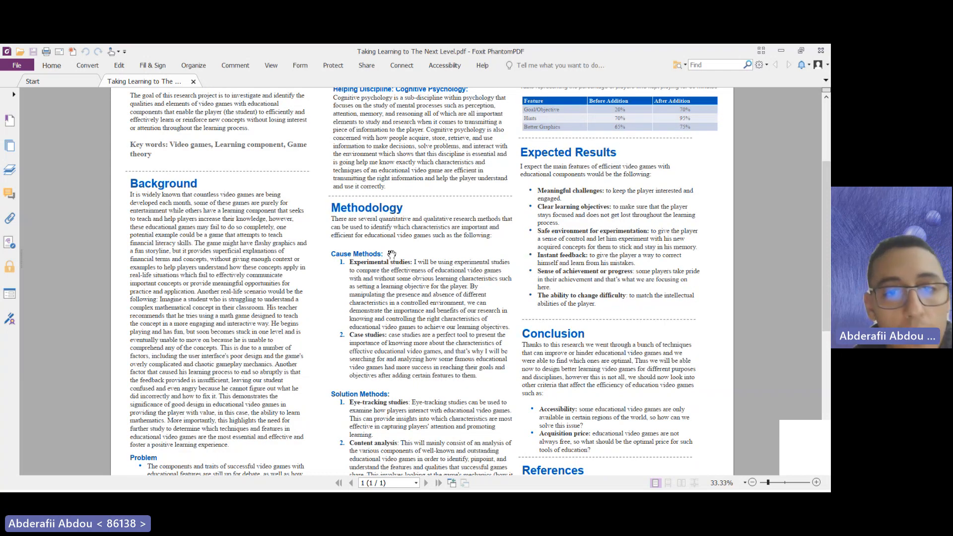
{"action": "mouse_move", "coordinate": [463, 262]}
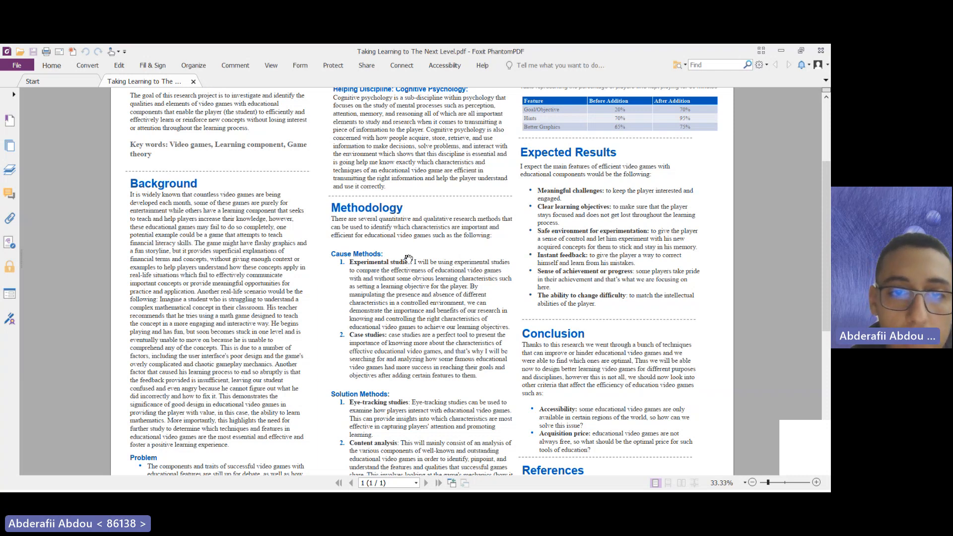
{"action": "scroll", "scroll_direction": "down", "scroll_amount": 3}
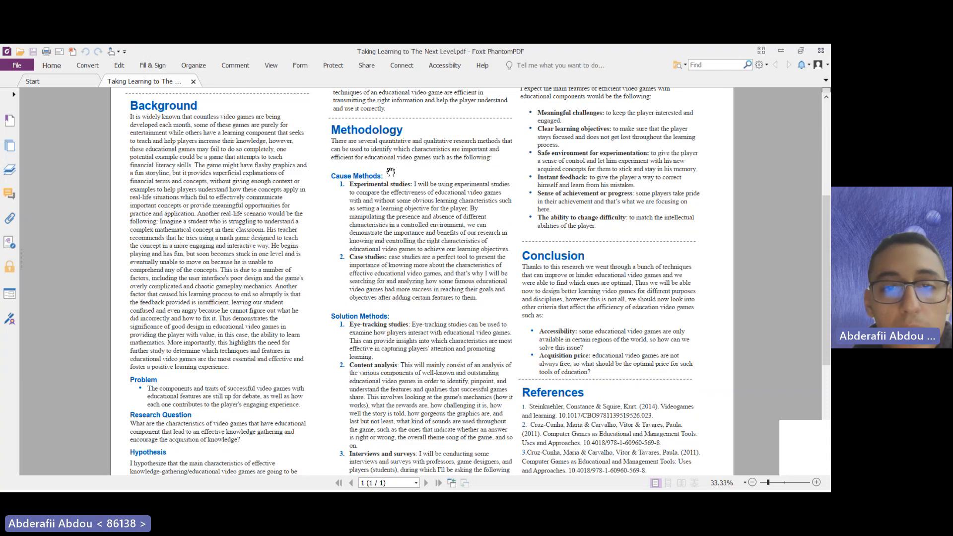
{"action": "mouse_move", "coordinate": [390, 186]}
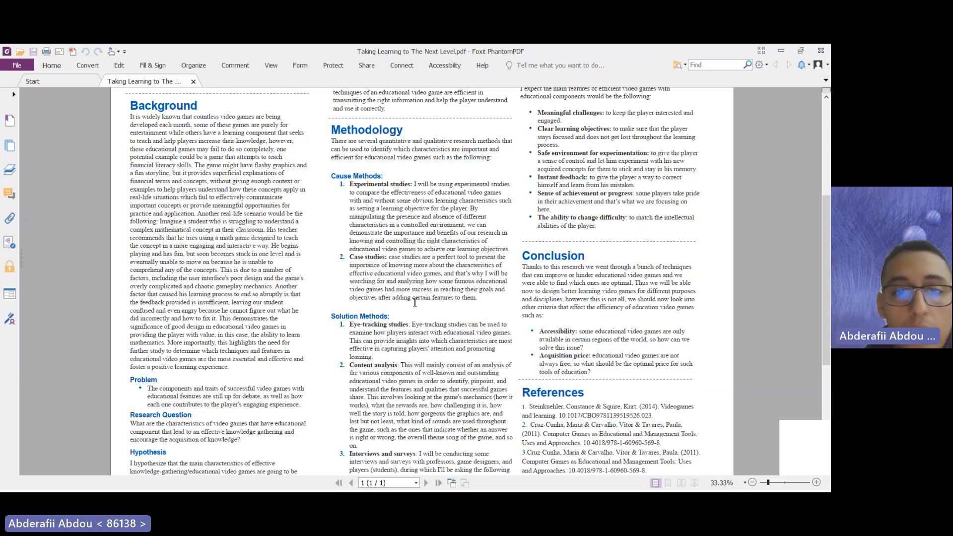
{"action": "scroll", "scroll_direction": "down", "scroll_amount": 3}
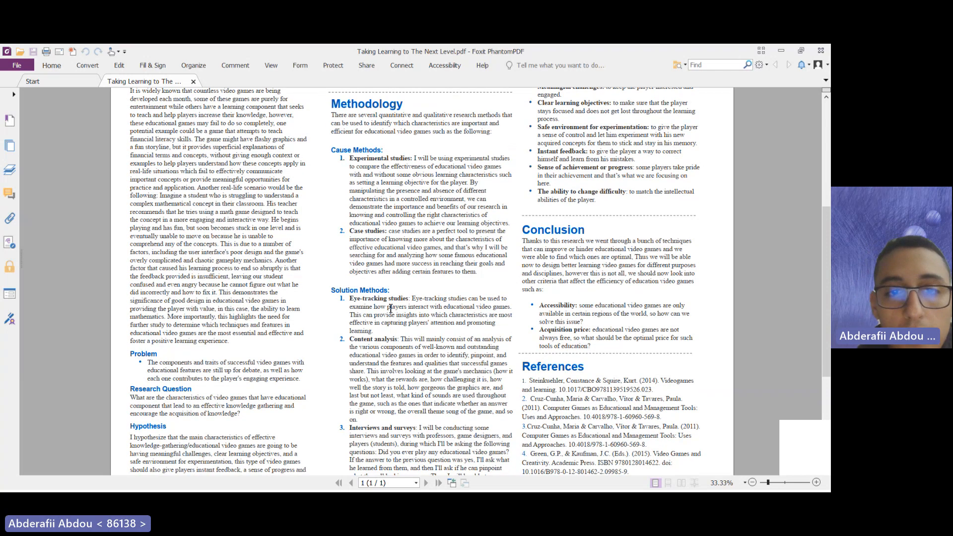
{"action": "scroll", "scroll_direction": "down", "scroll_amount": 3}
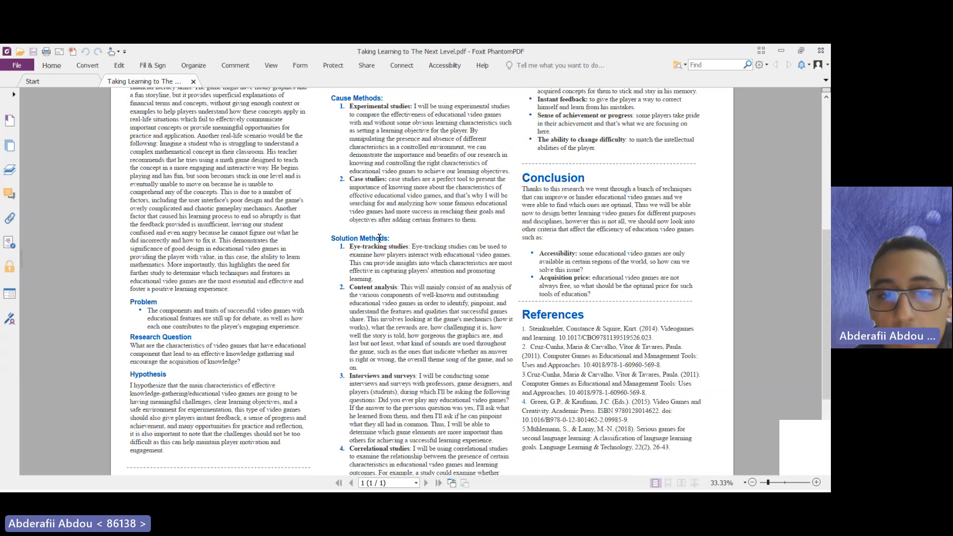
{"action": "scroll", "scroll_direction": "down", "scroll_amount": 3}
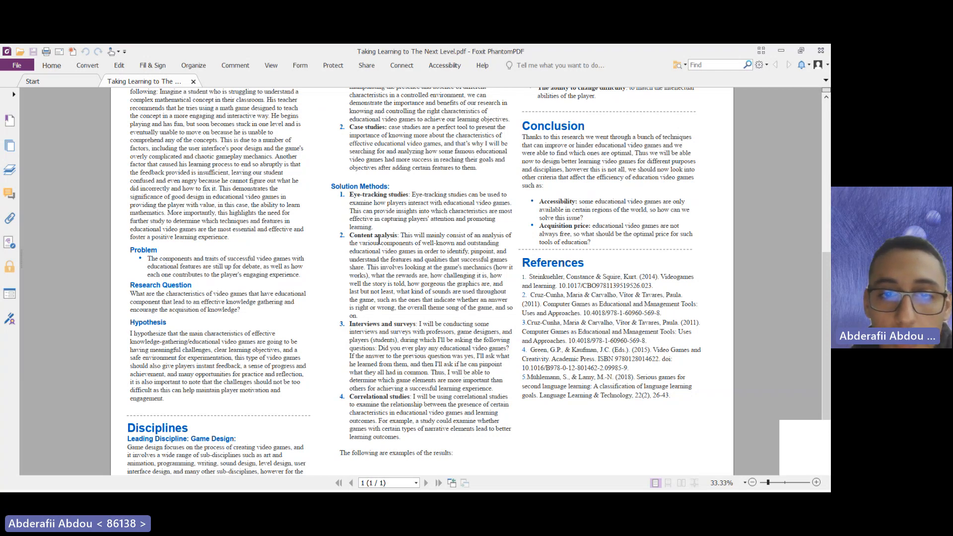
{"action": "scroll", "scroll_direction": "down", "scroll_amount": 3}
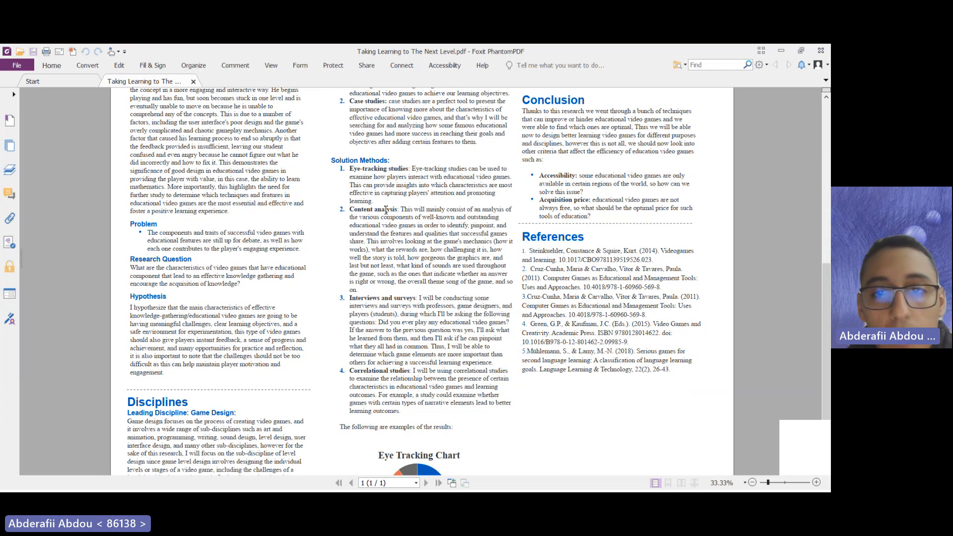
{"action": "mouse_move", "coordinate": [499, 218]}
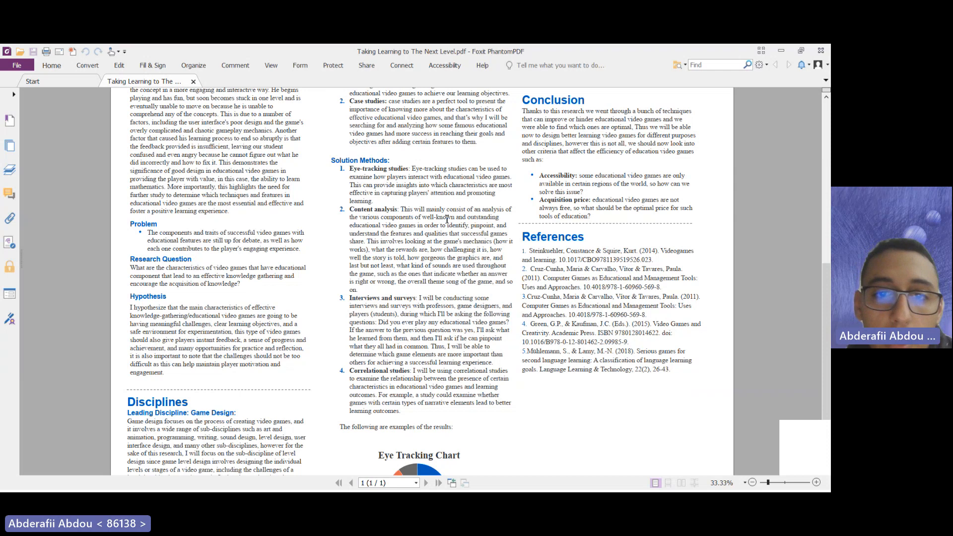
{"action": "scroll", "scroll_direction": "down", "scroll_amount": 3}
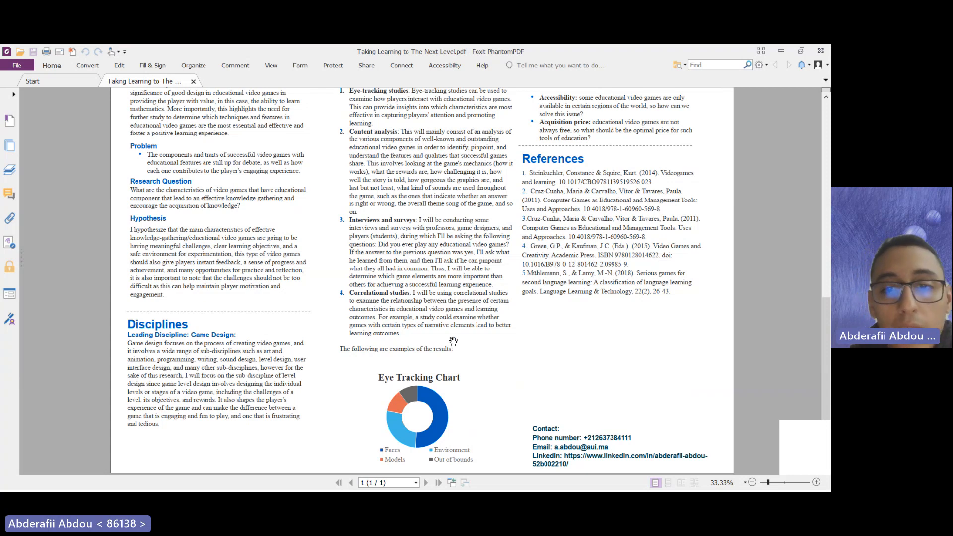
{"action": "mouse_move", "coordinate": [444, 439]}
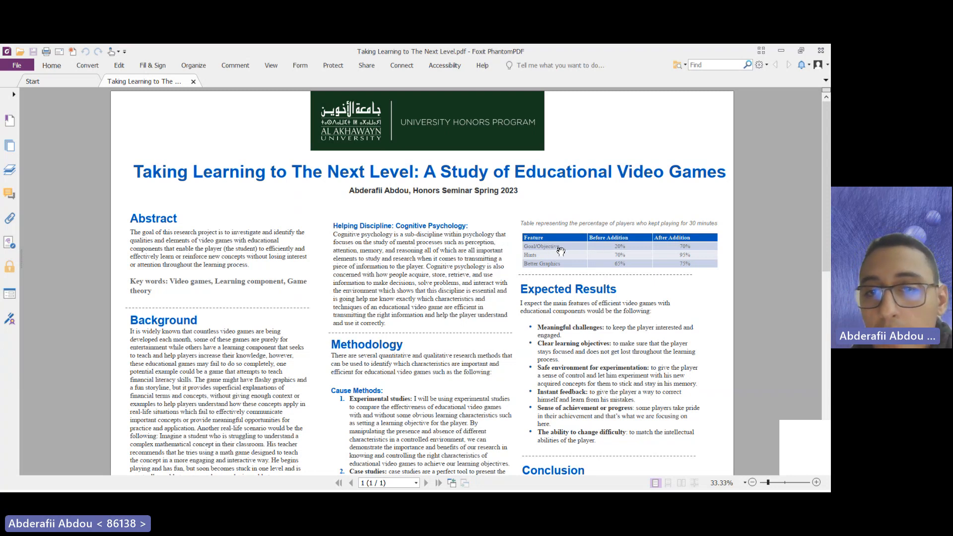
{"action": "mouse_move", "coordinate": [541, 251]}
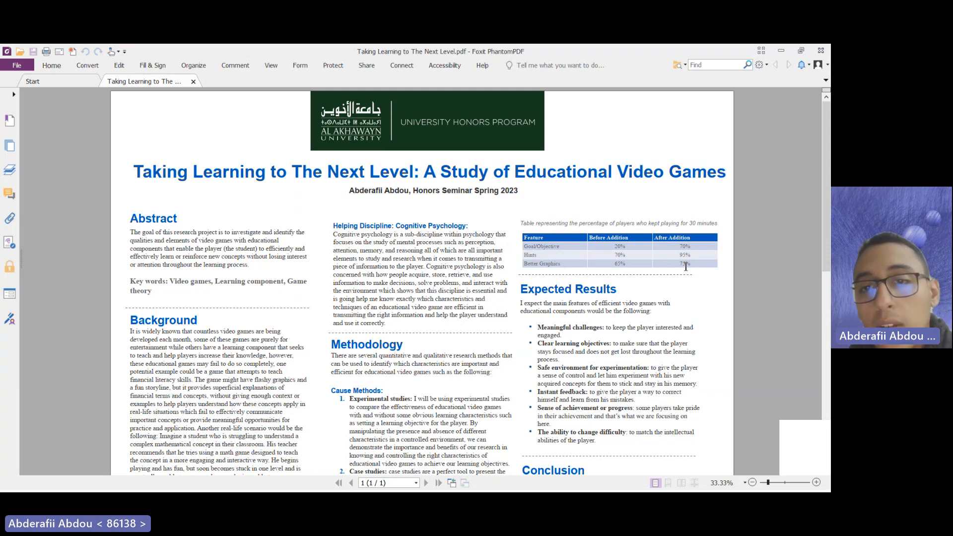
{"action": "scroll", "scroll_direction": "down", "scroll_amount": 3}
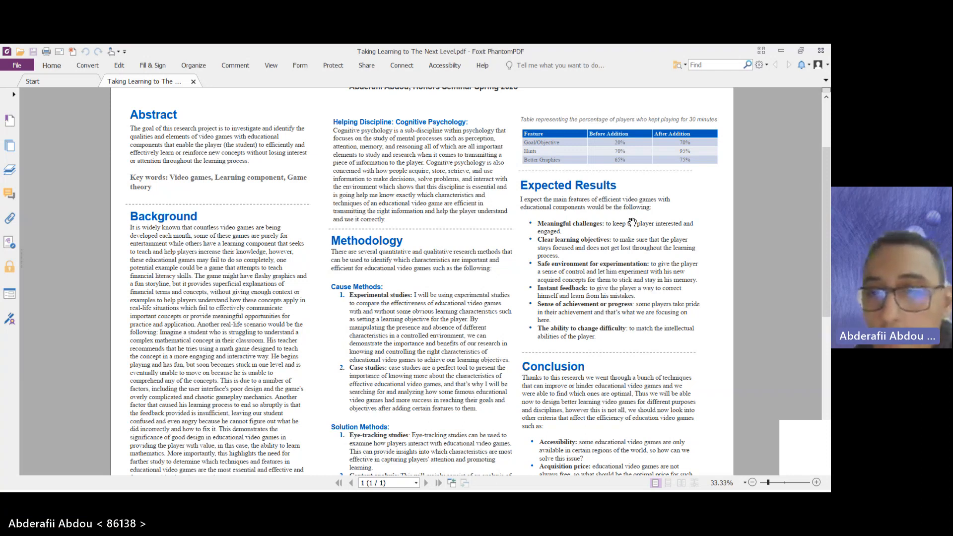
{"action": "mouse_move", "coordinate": [565, 243]}
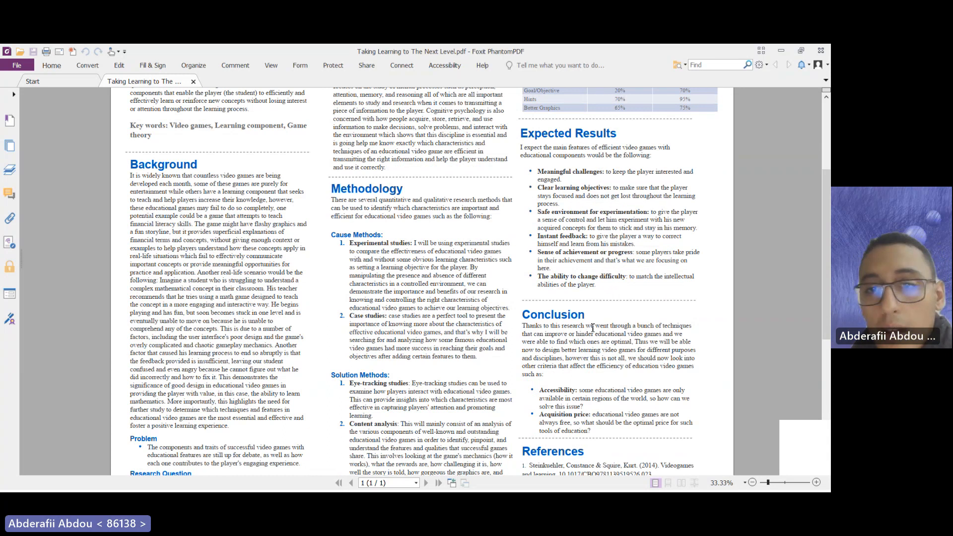
{"action": "scroll", "scroll_direction": "down", "scroll_amount": 3}
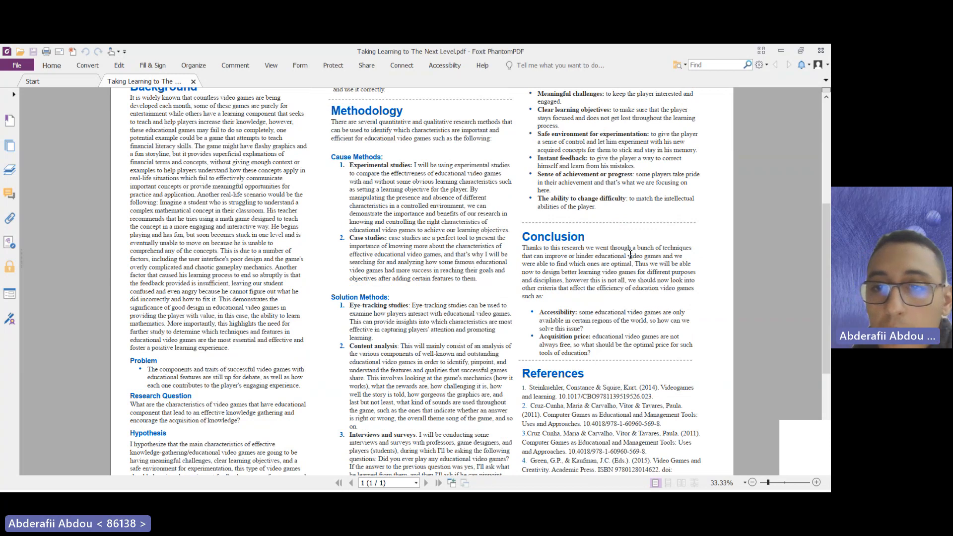
{"action": "mouse_move", "coordinate": [685, 260]}
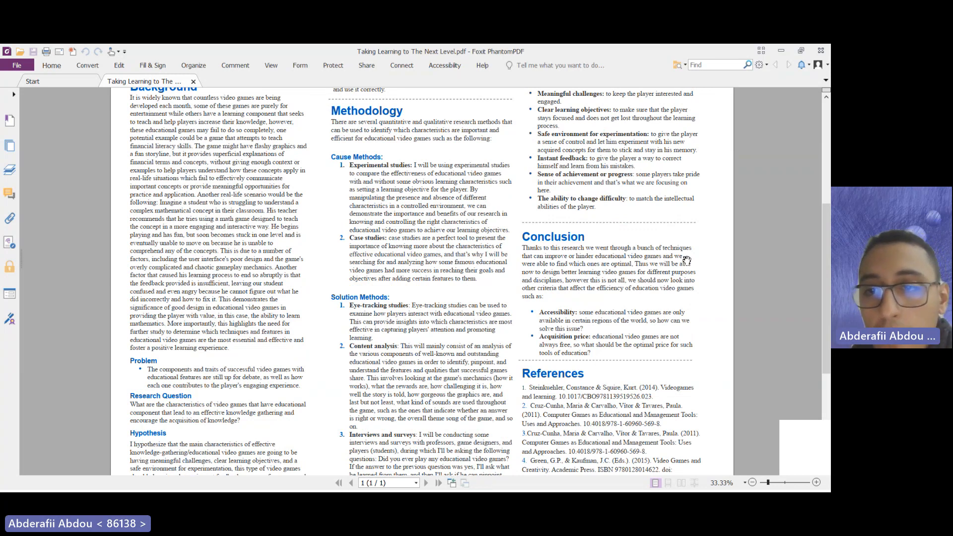
{"action": "mouse_move", "coordinate": [552, 270]}
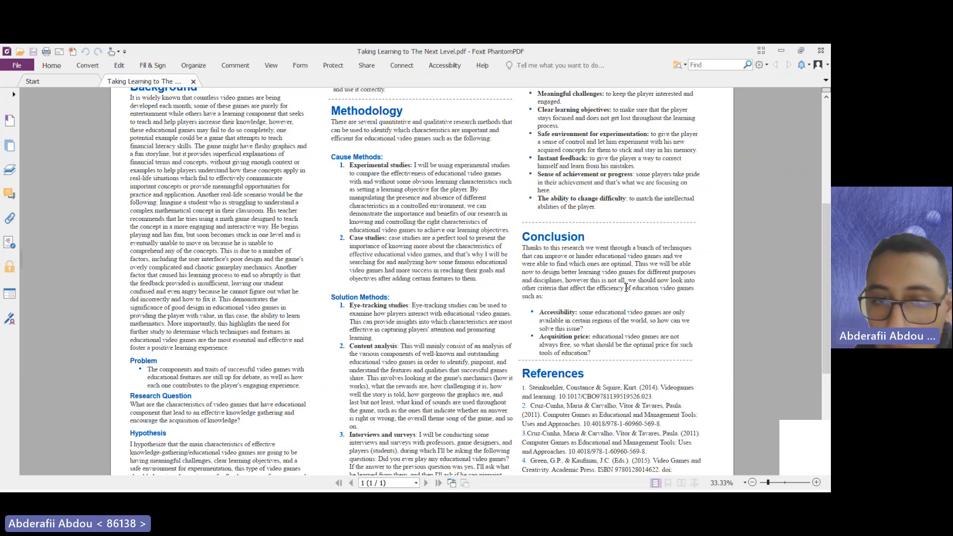
{"action": "scroll", "scroll_direction": "down", "scroll_amount": 3}
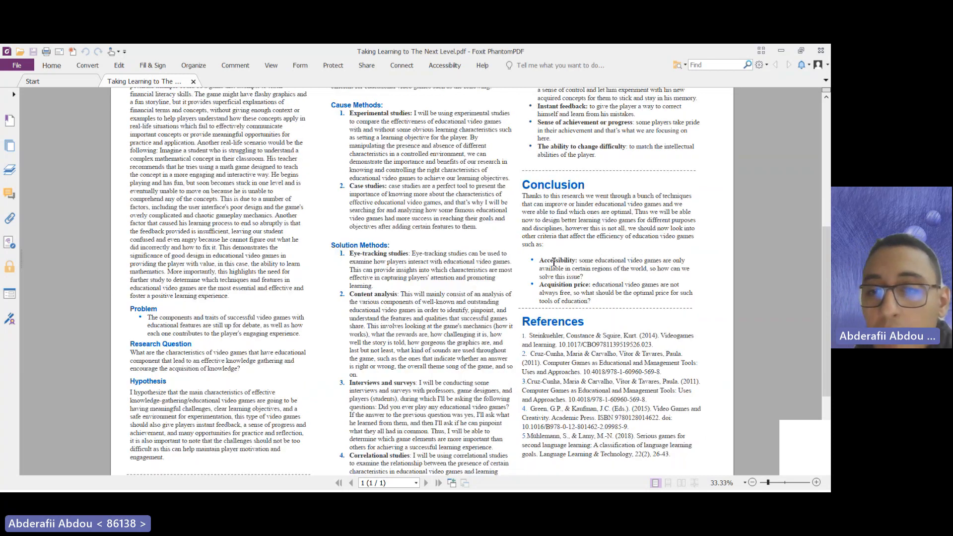